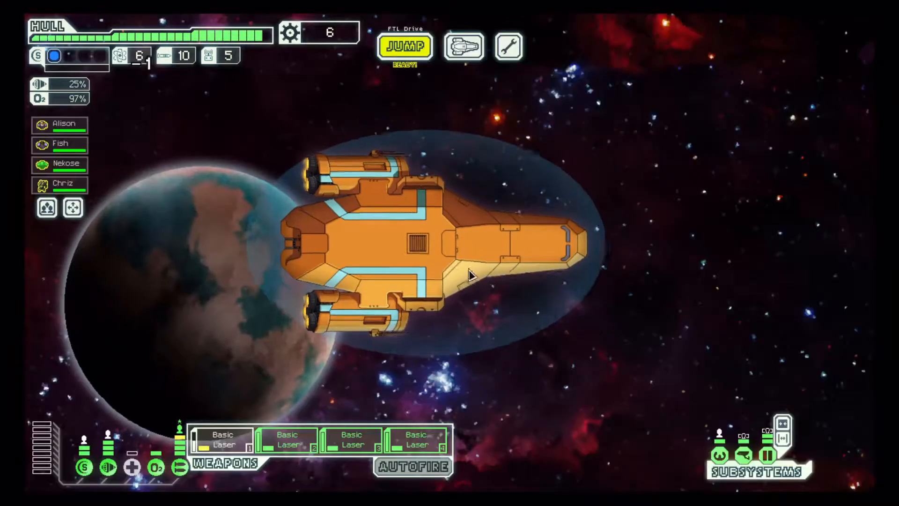
{"action": "left_click", "coordinate": [404, 47]}
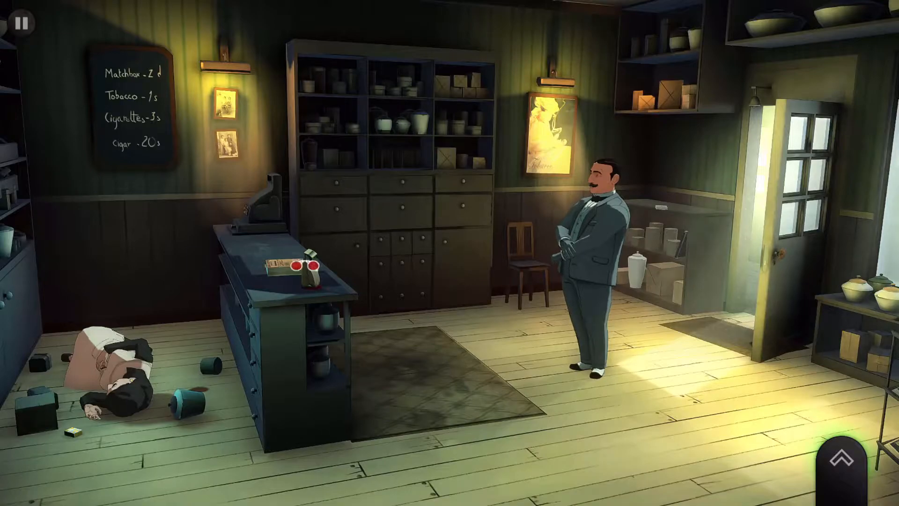
{"action": "left_click", "coordinate": [281, 269]}
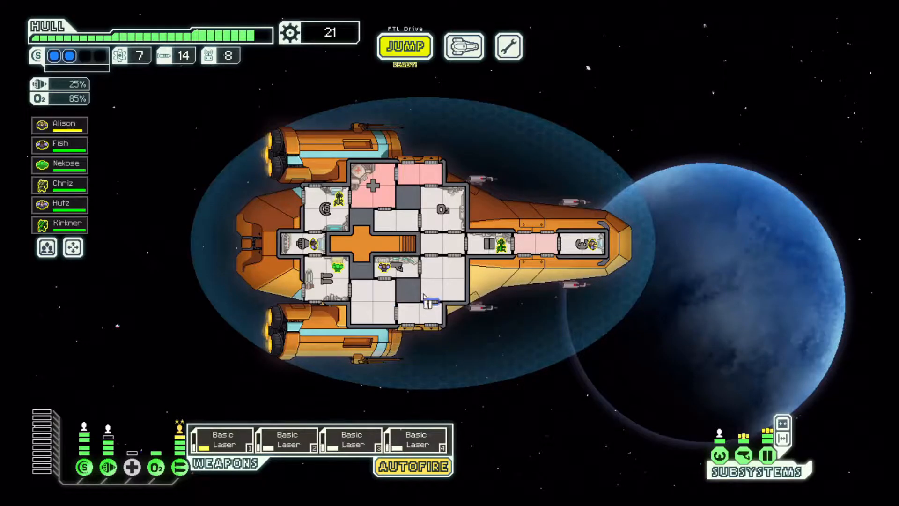
{"action": "left_click", "coordinate": [404, 47]}
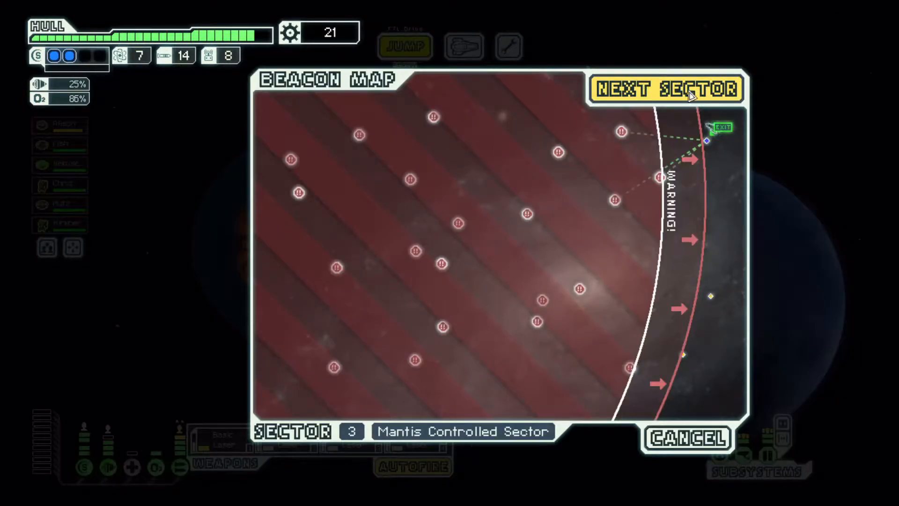
{"action": "left_click", "coordinate": [666, 88]}
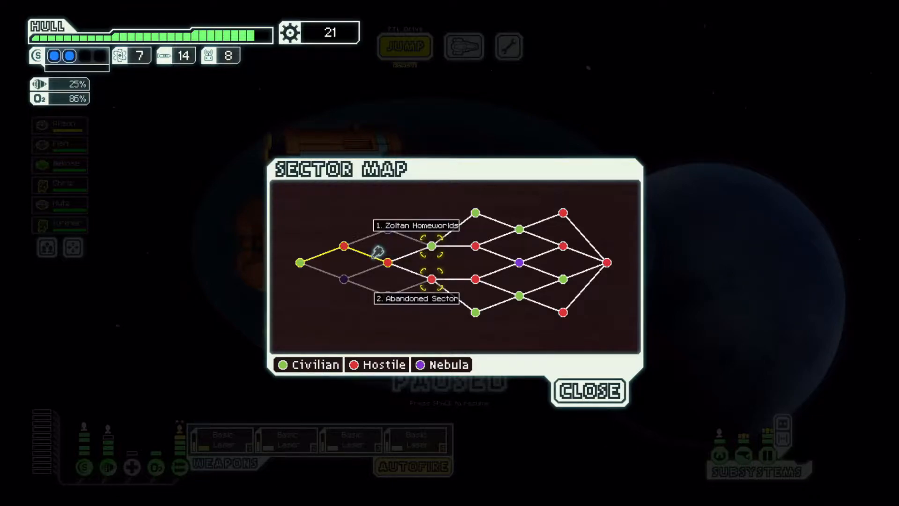
{"action": "key", "text": "alt+tab"}
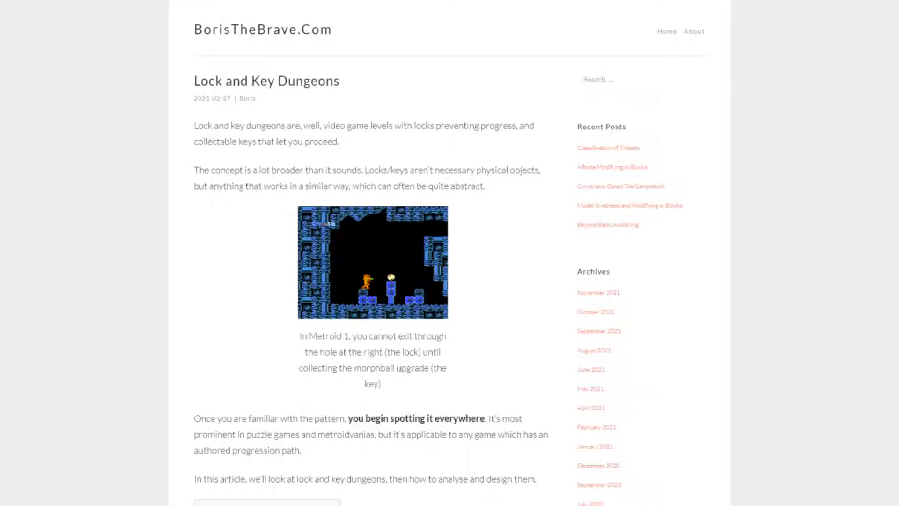
{"action": "scroll", "scroll_direction": "down", "scroll_amount": 3}
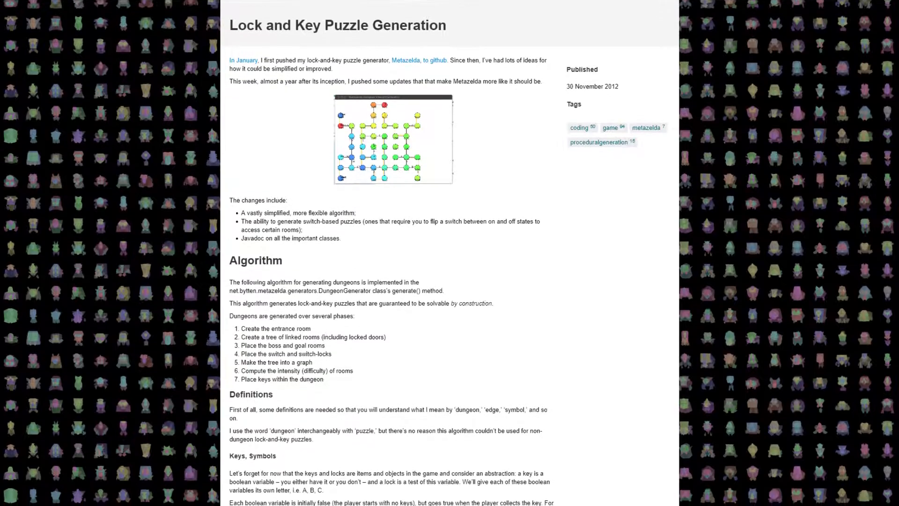
{"action": "scroll", "scroll_direction": "down", "scroll_amount": 3}
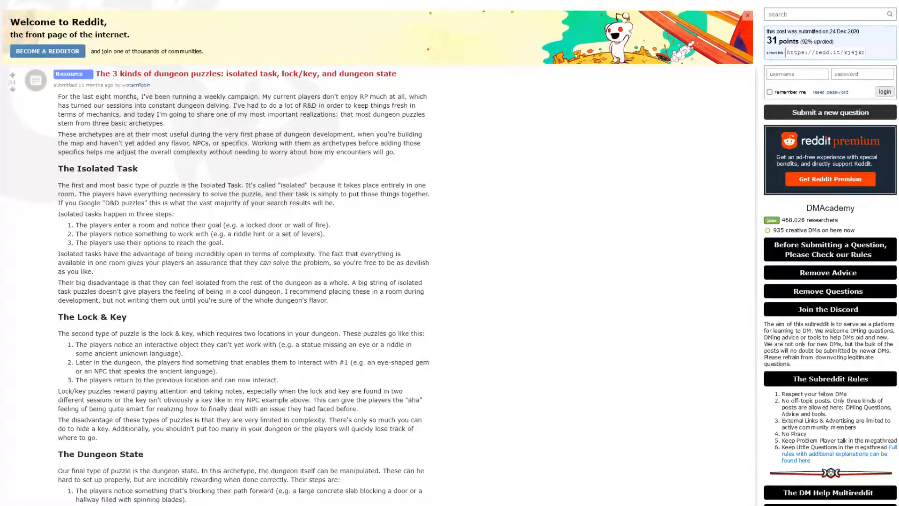
{"action": "scroll", "scroll_direction": "down", "scroll_amount": 3}
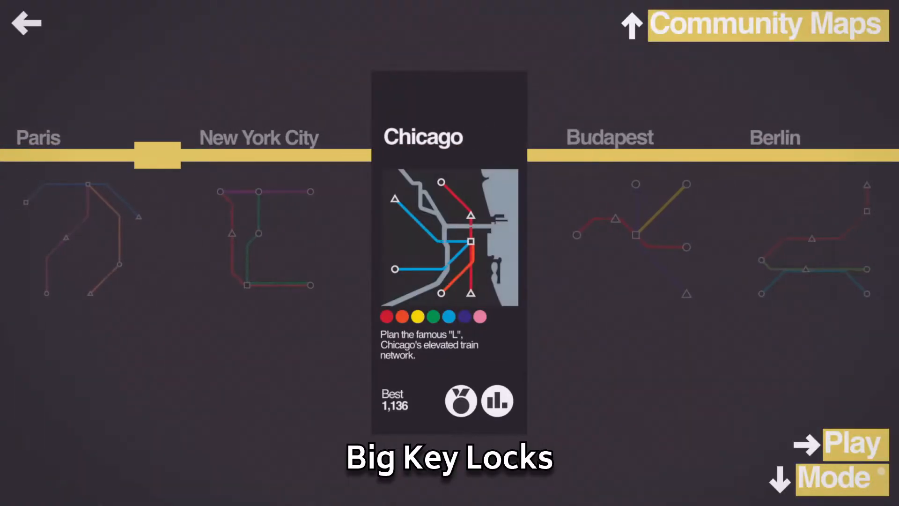
{"action": "scroll", "scroll_direction": "right", "scroll_amount": 3}
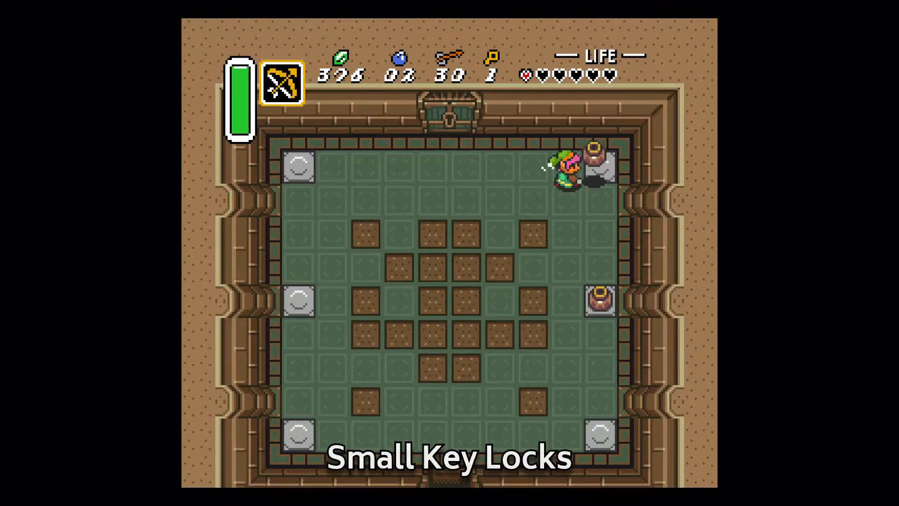
{"action": "key", "text": "Down"}
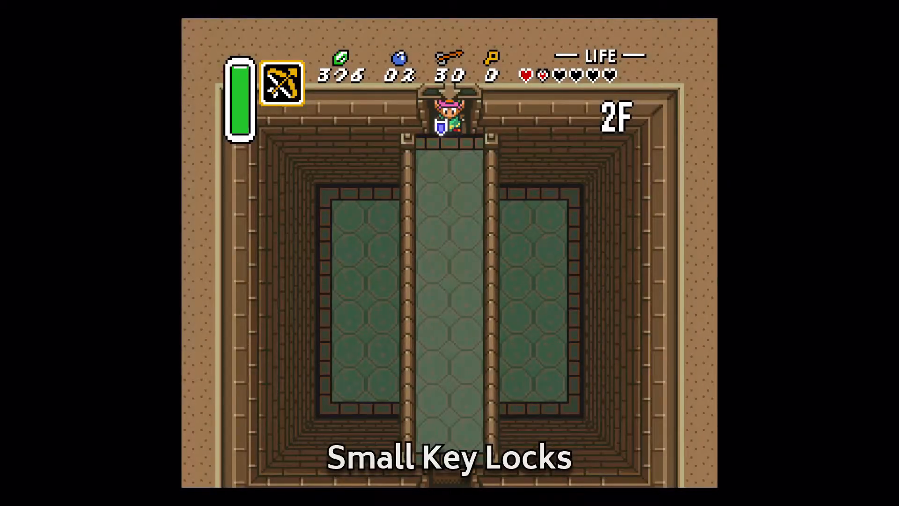
{"action": "key", "text": "down"}
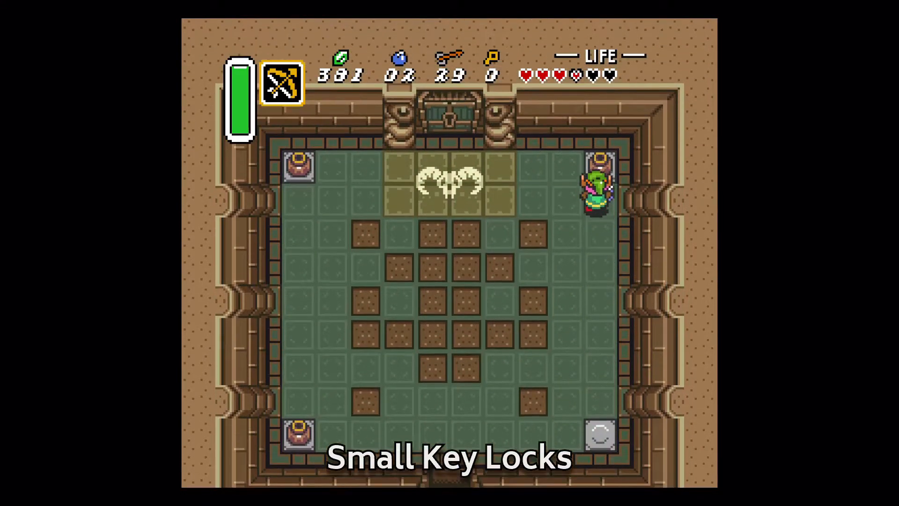
{"action": "key", "text": "Left"}
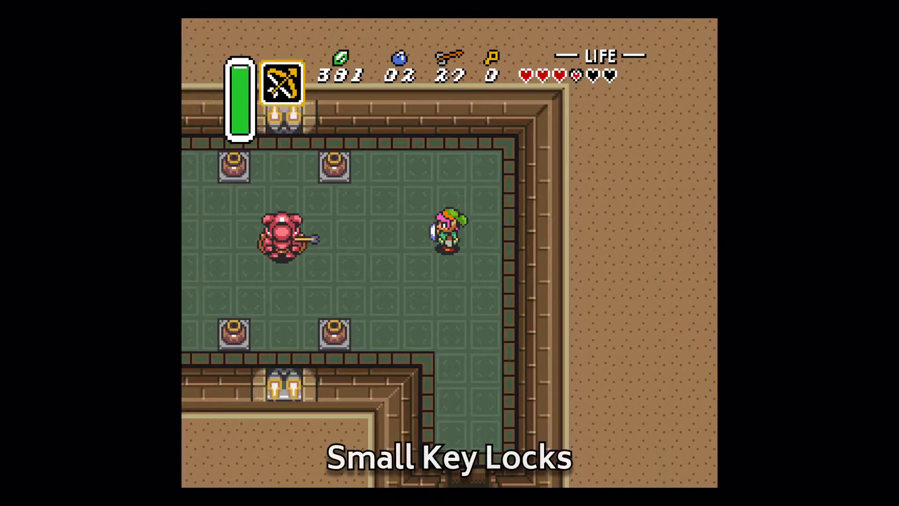
{"action": "key", "text": "Left"}
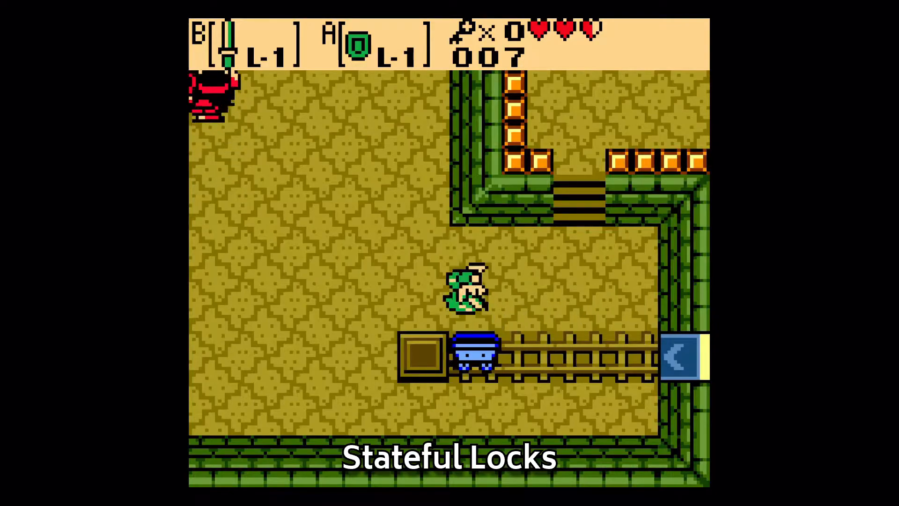
{"action": "key", "text": "up"}
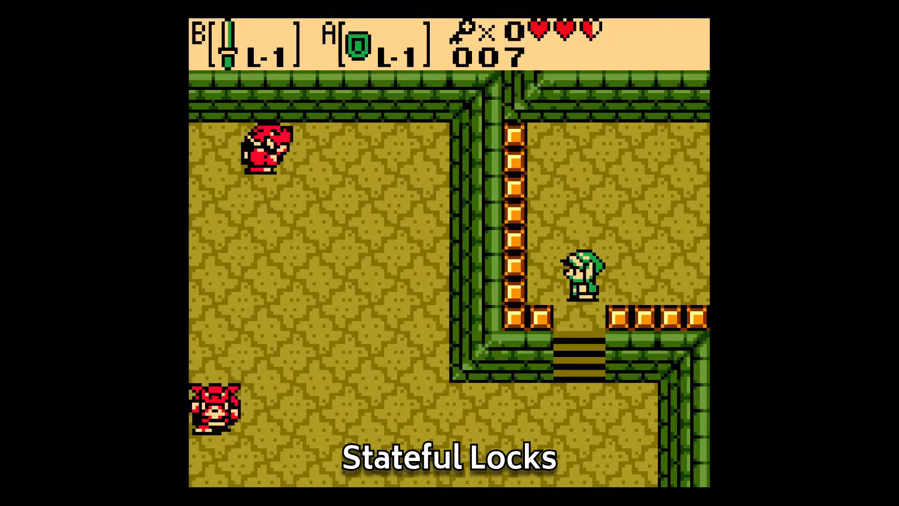
{"action": "key", "text": "Down"}
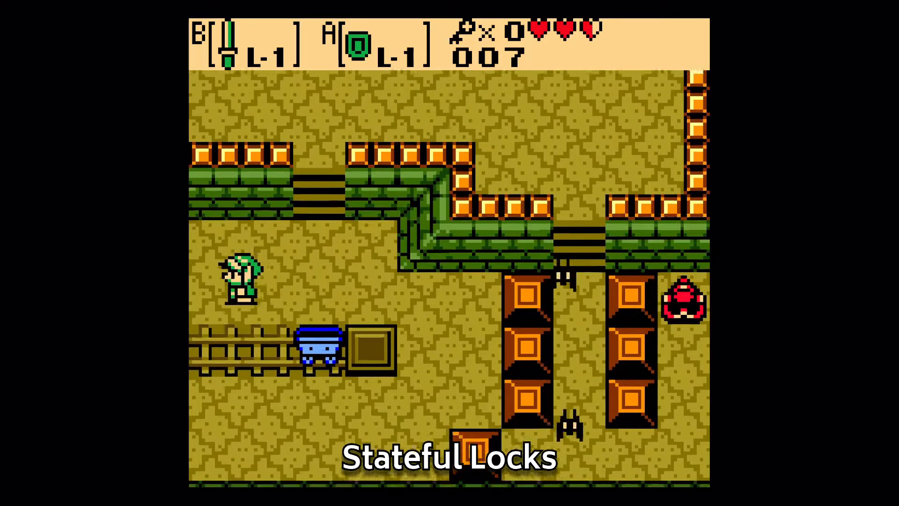
{"action": "key", "text": "Right"}
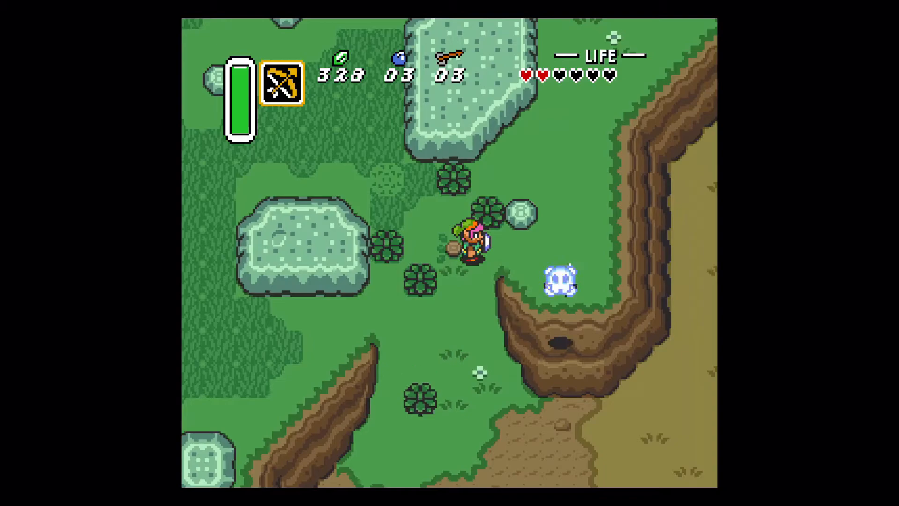
{"action": "key", "text": "Down"}
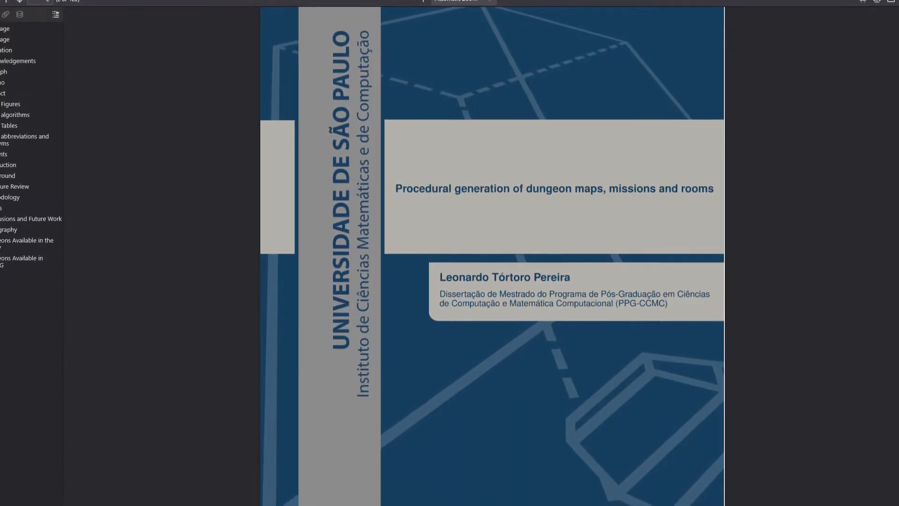
{"action": "scroll", "scroll_direction": "up", "scroll_amount": 3}
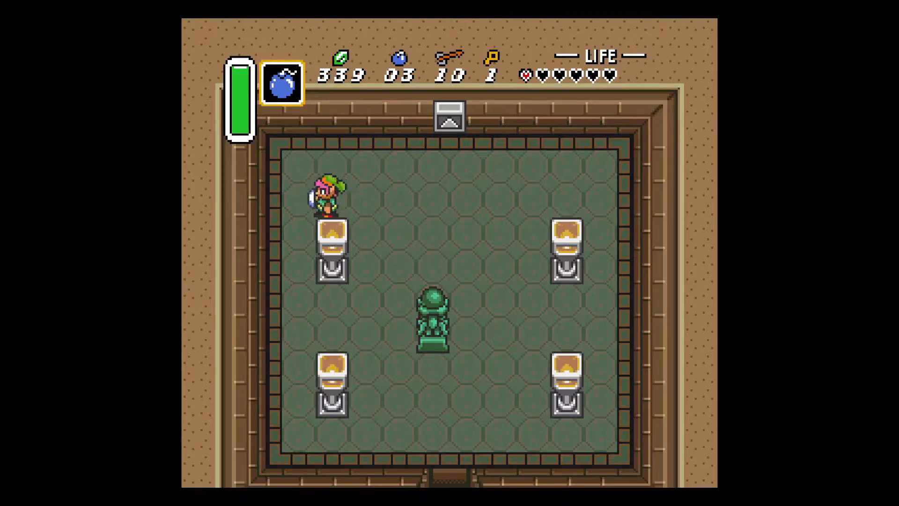
{"action": "key", "text": "Down"}
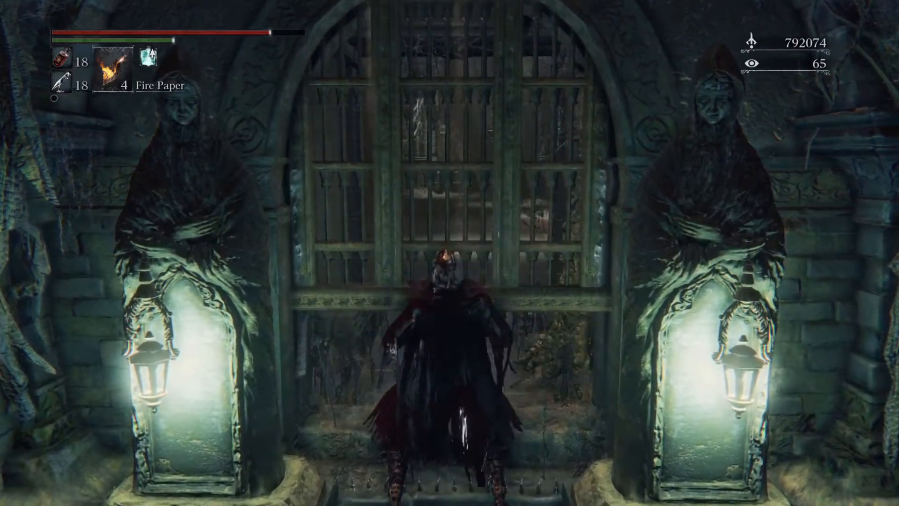
{"action": "key", "text": "w"}
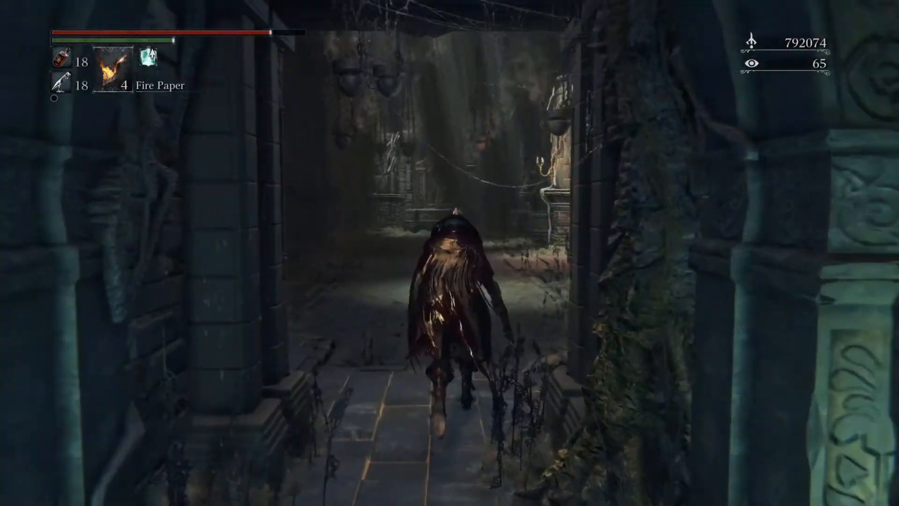
{"action": "key", "text": "w"}
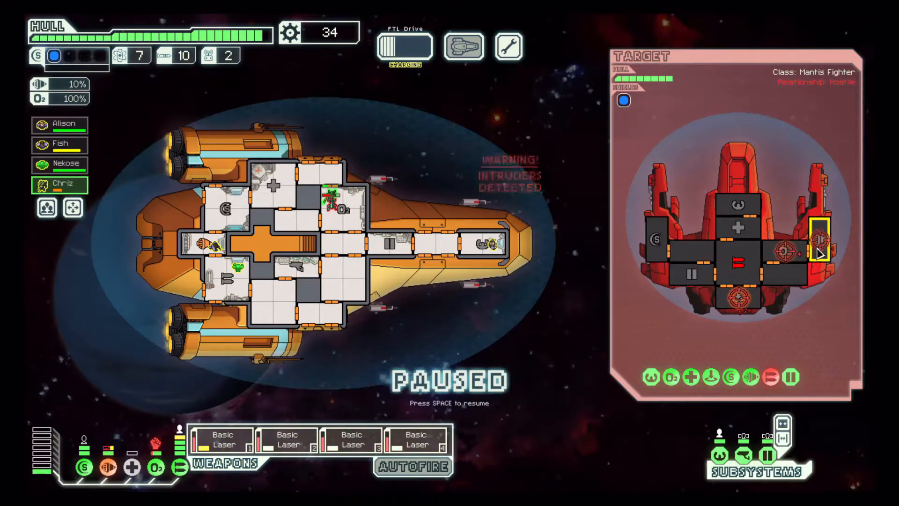
{"action": "left_click", "coordinate": [341, 213]}
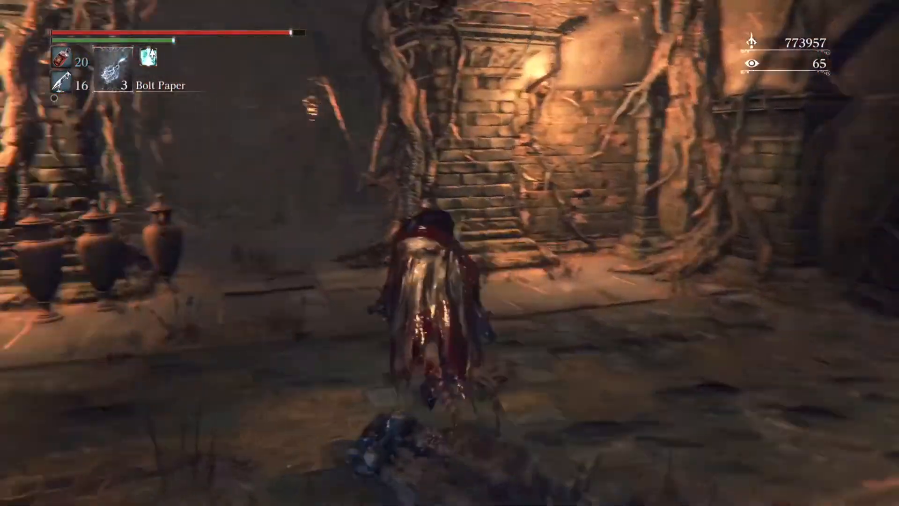
{"action": "key", "text": "w"}
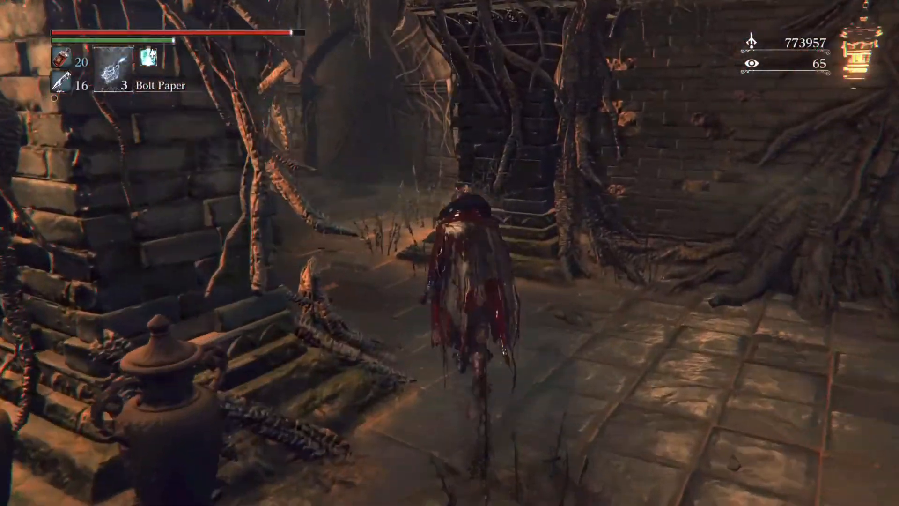
{"action": "key", "text": "w"}
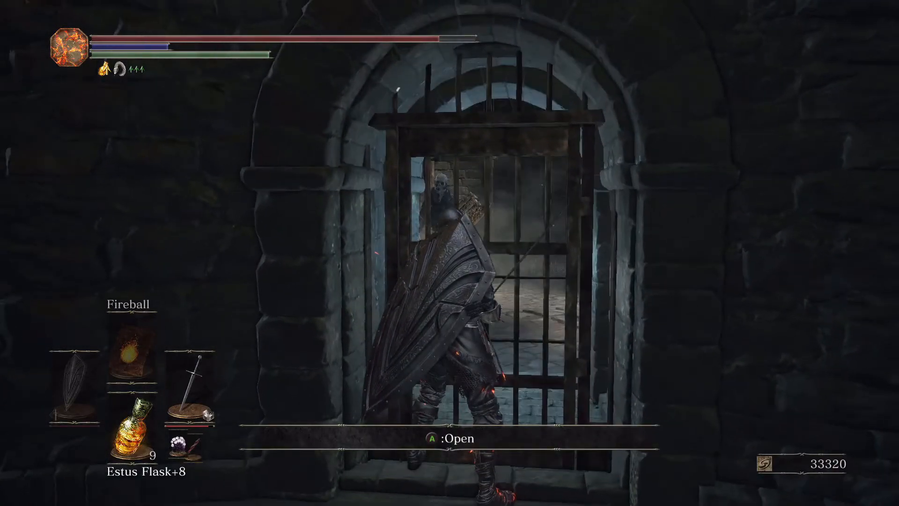
{"action": "key", "text": "a"}
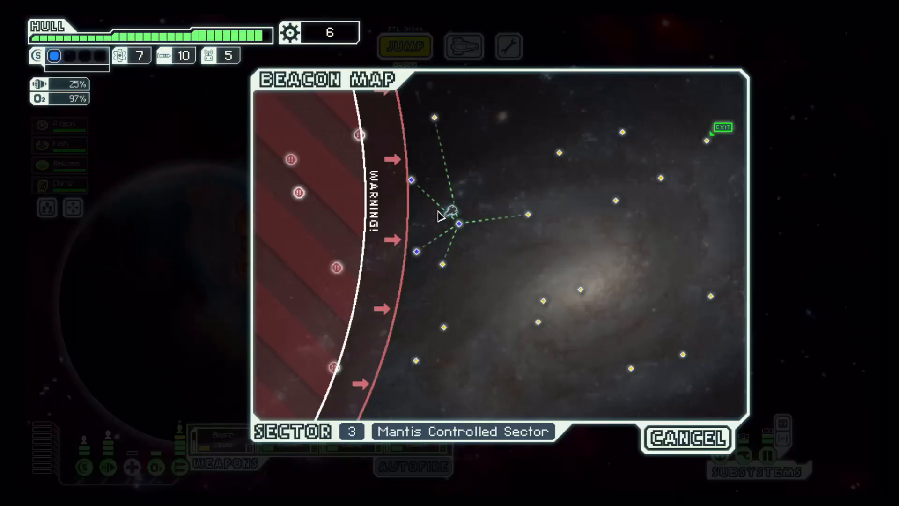
{"action": "mouse_move", "coordinate": [527, 221]}
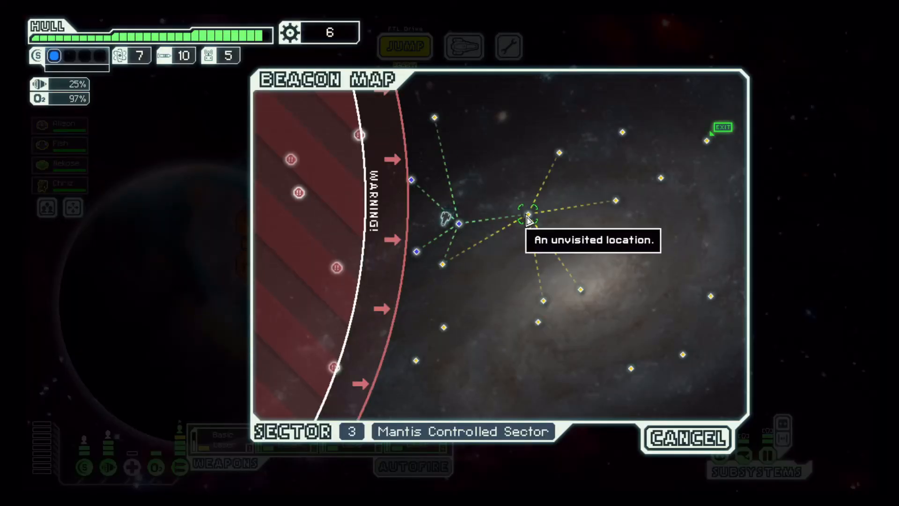
{"action": "left_click", "coordinate": [526, 221]}
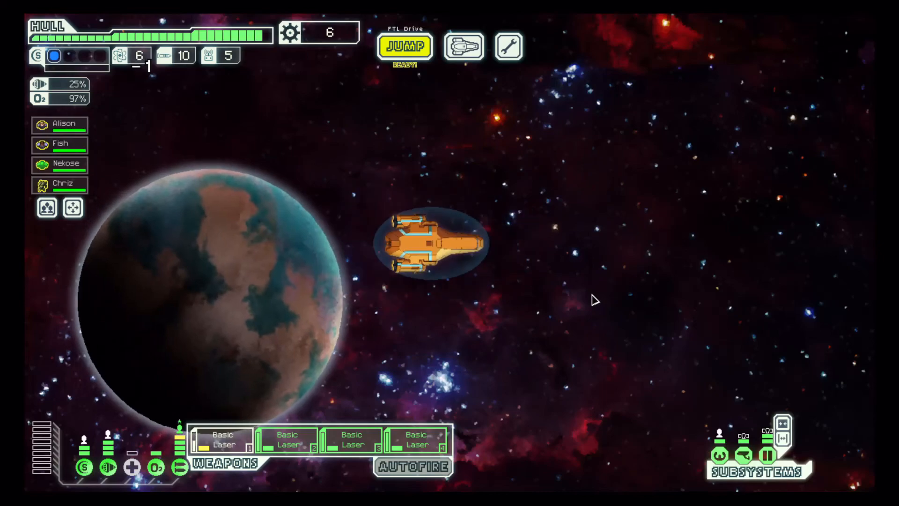
{"action": "left_click", "coordinate": [405, 47]}
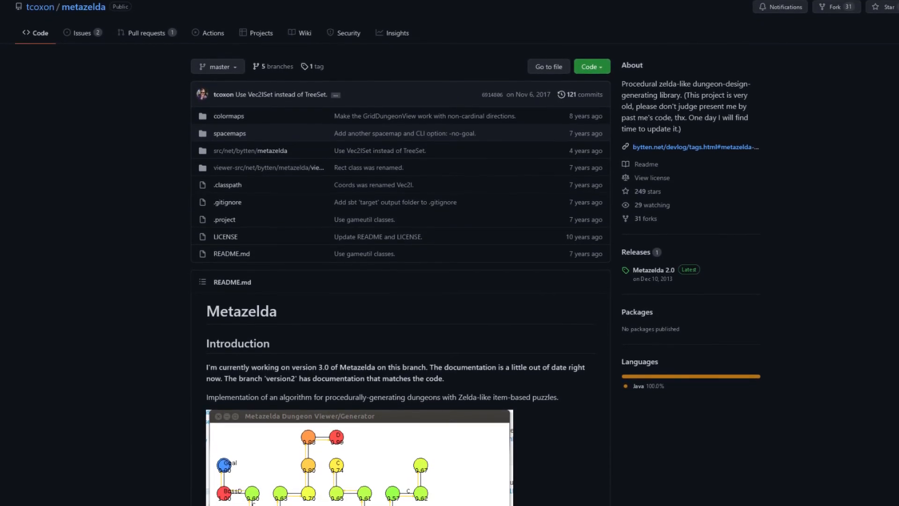
{"action": "scroll", "scroll_direction": "down", "scroll_amount": 3}
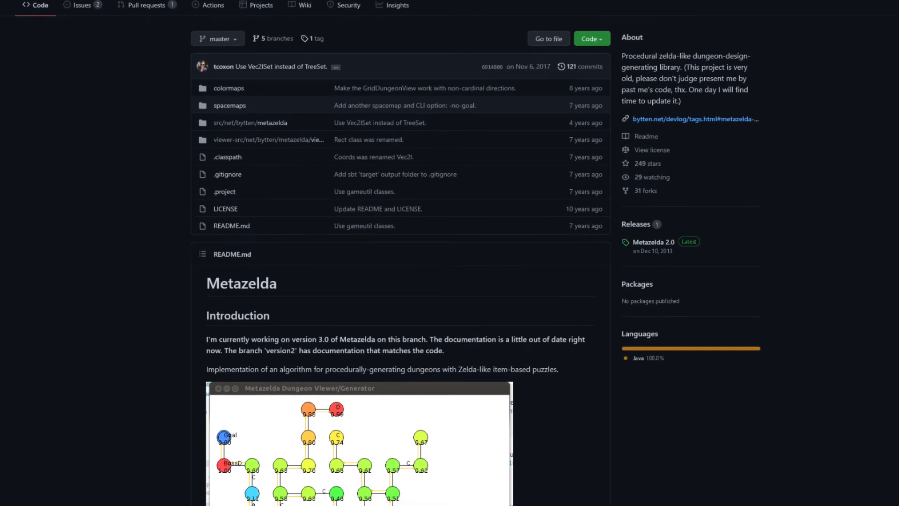
{"action": "scroll", "scroll_direction": "down", "scroll_amount": 3}
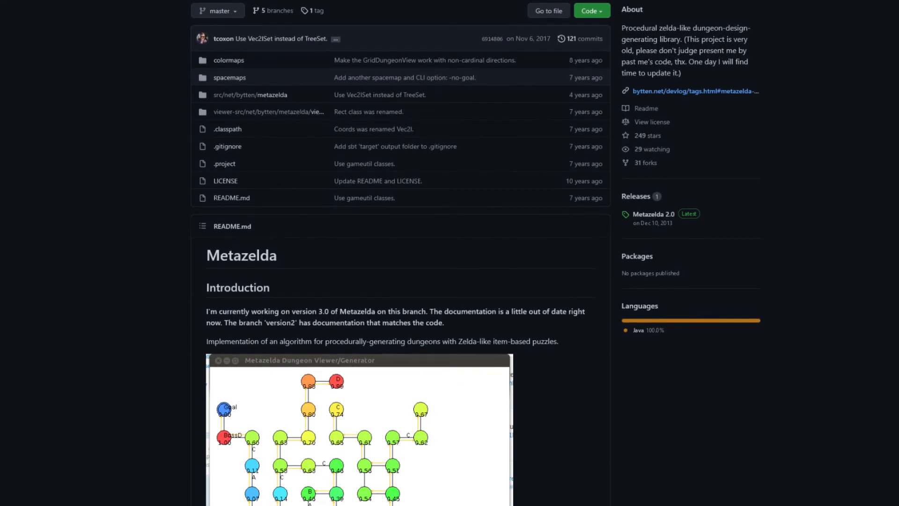
{"action": "scroll", "scroll_direction": "down", "scroll_amount": 3}
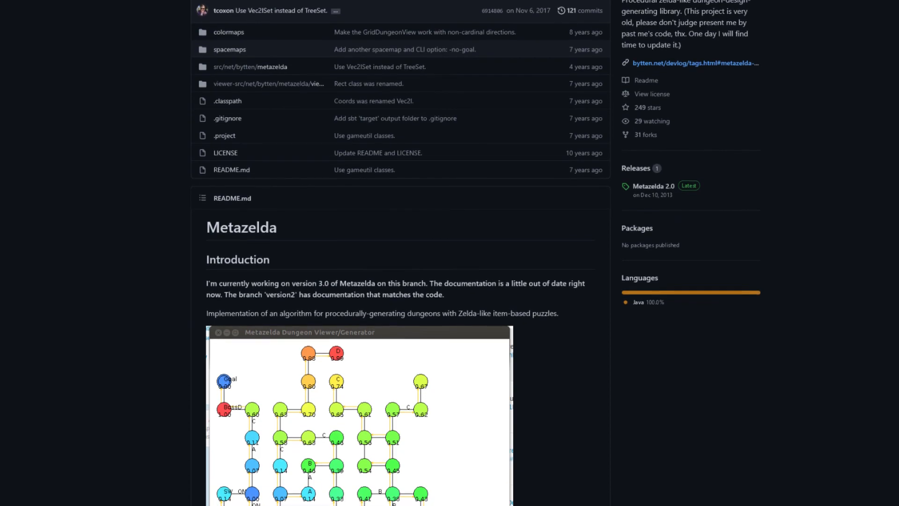
{"action": "scroll", "scroll_direction": "down", "scroll_amount": 3}
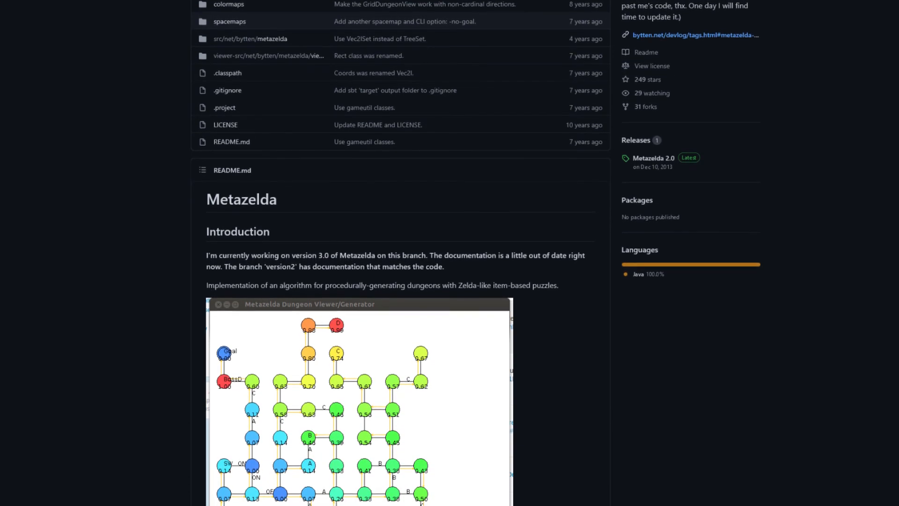